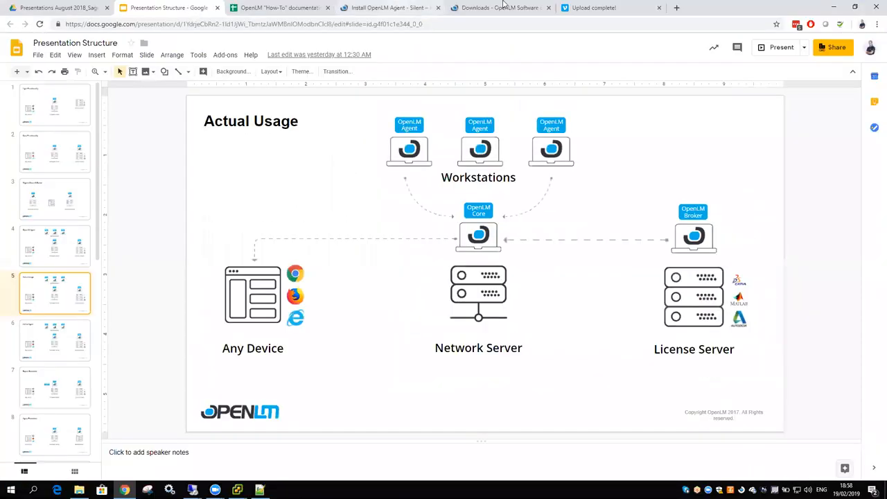
Download the OpenLM Agent installer from the OpenLM Downloads page.
left_click(499, 9)
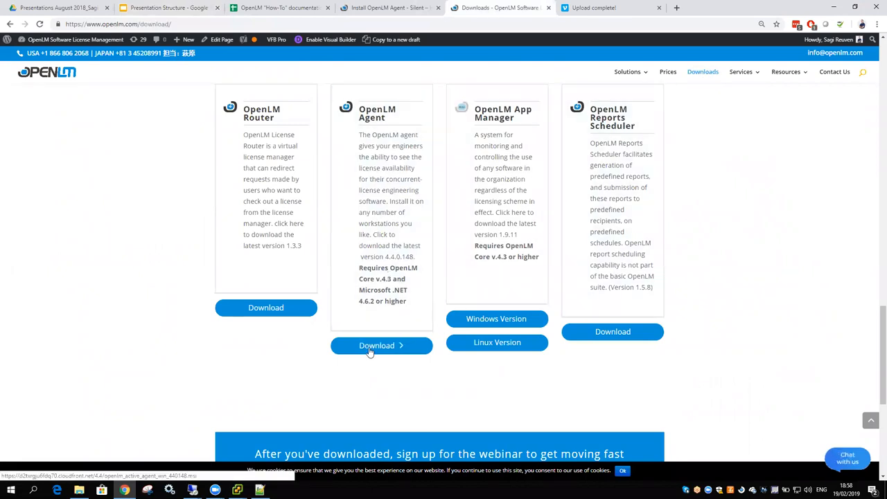
left_click(381, 345)
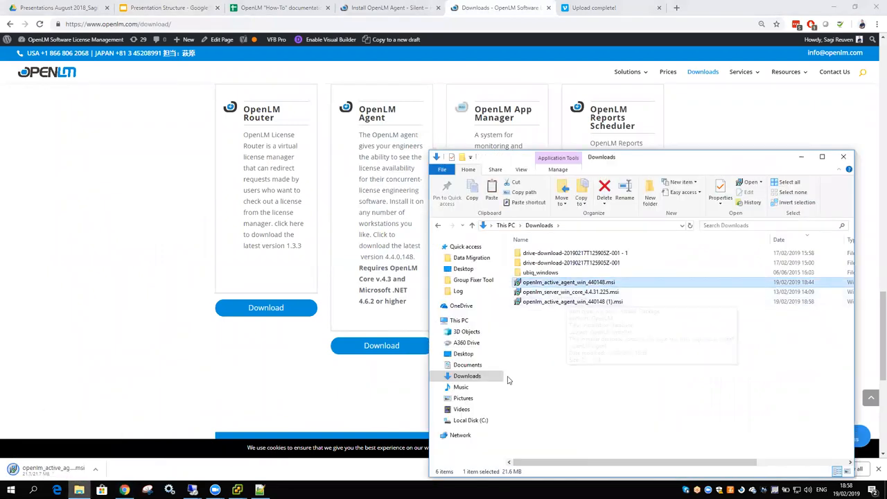
Paste openlm_active_agent_win_440148.msi into Local Disk (C:), replacing the existing copy.
left_click(471, 420)
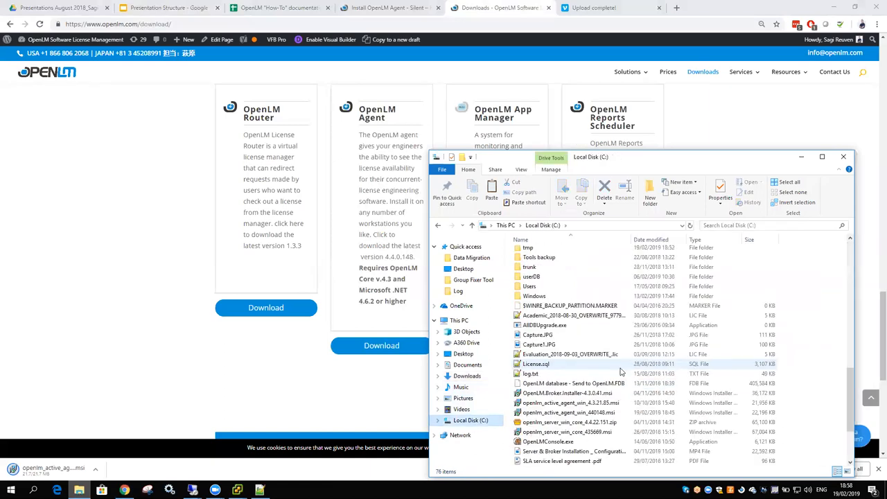
scroll("down", 3)
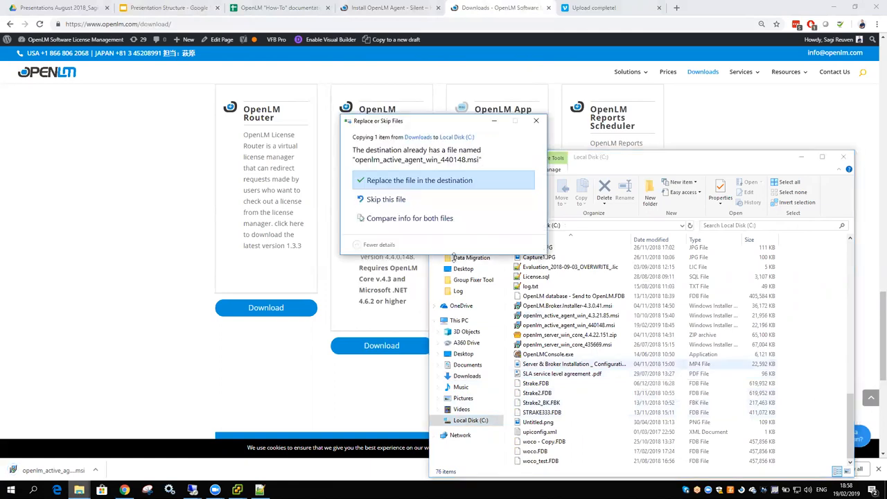
left_click(419, 181)
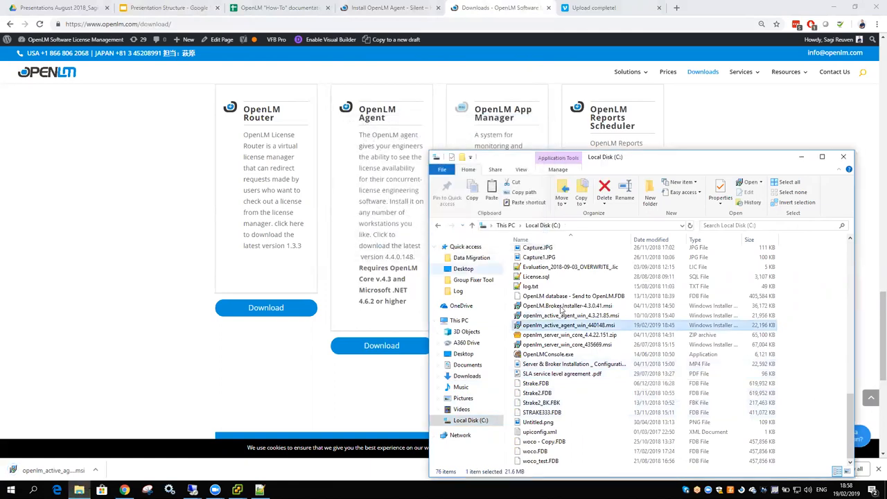
mouse_move(561, 325)
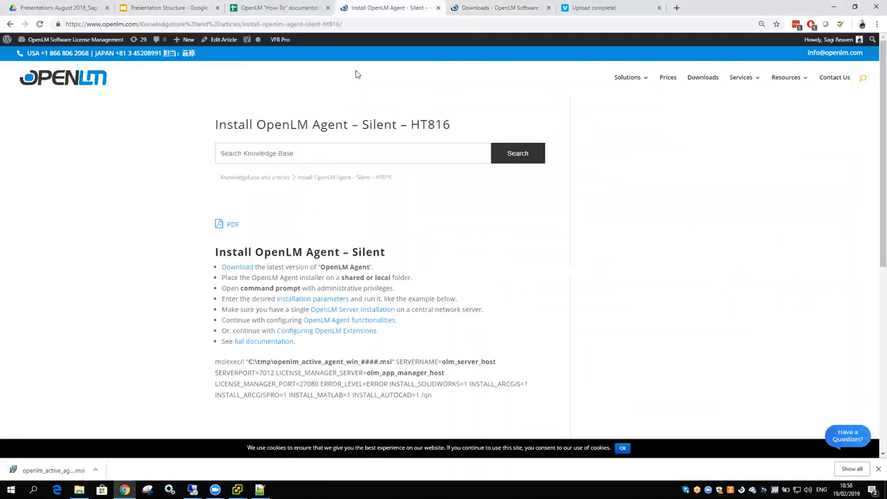
mouse_move(444, 399)
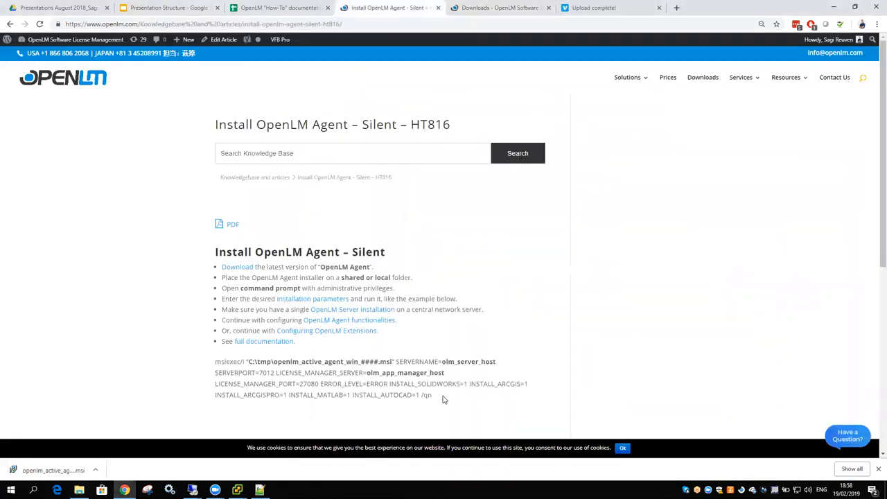
Select the example msiexec silent-install command in the HT816 article for copying.
left_click_drag(217, 360, 432, 396)
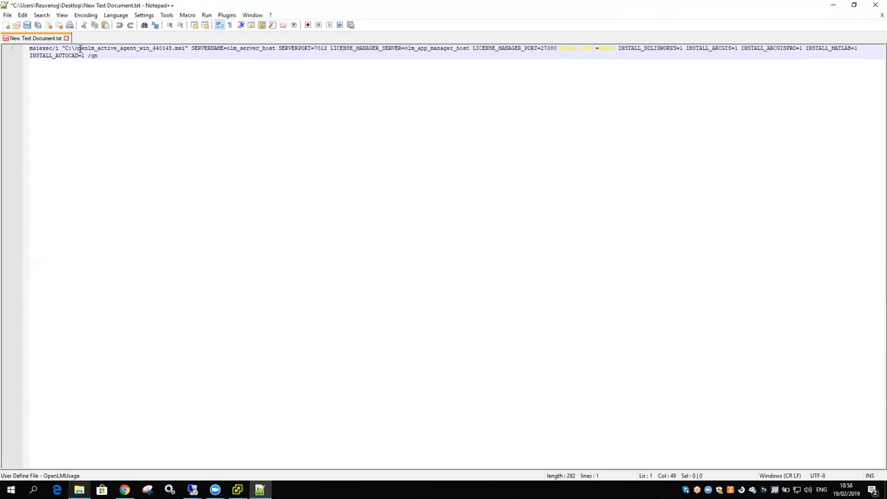
Replace olm_server_host and olm_app_manager_host in the msiexec command with the Demo4 server name.
double_click(250, 47)
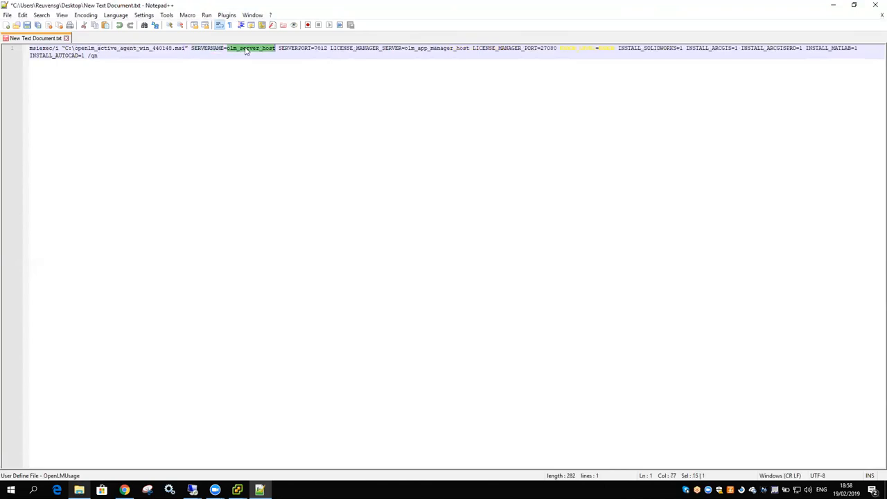
type("Demo4")
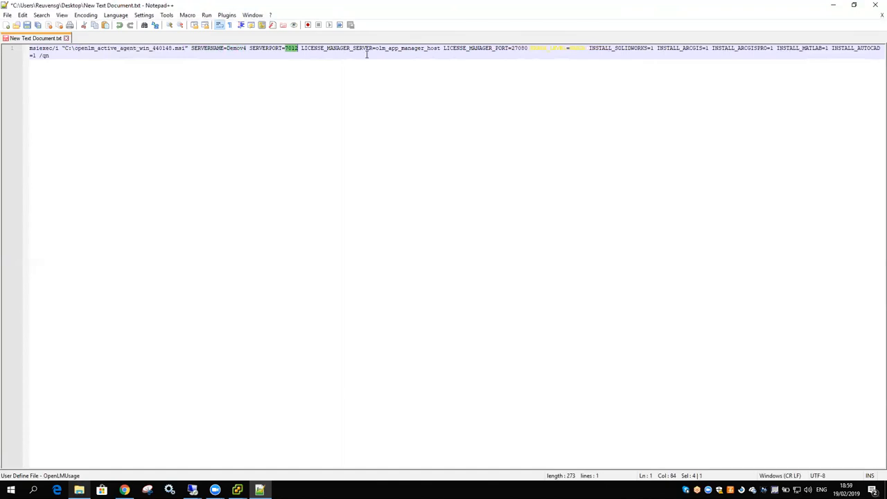
double_click(408, 47)
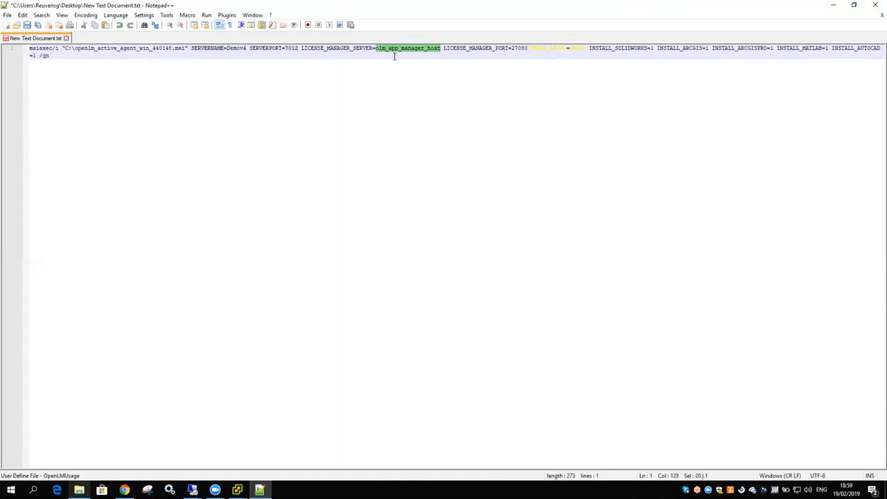
type("Demov4")
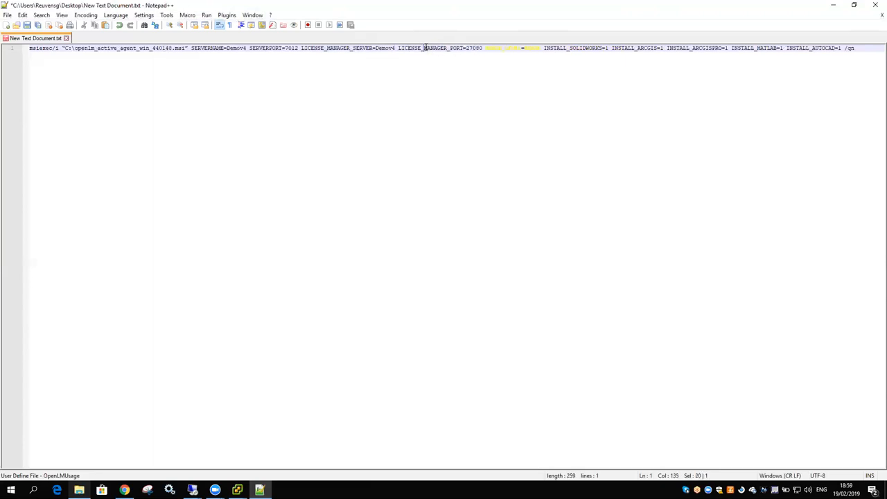
left_click(488, 47)
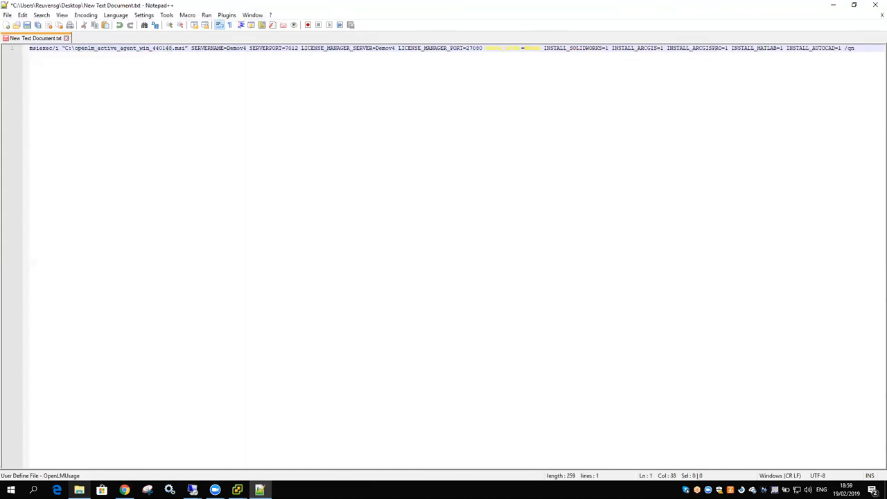
left_click(388, 8)
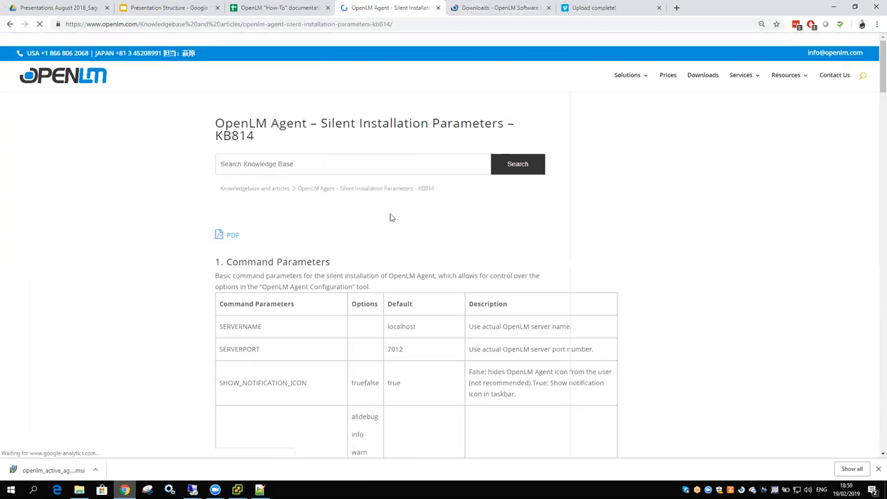
Review the KB814 parameter table and Examples, then return to the edited command in Notepad++.
scroll("down", 3)
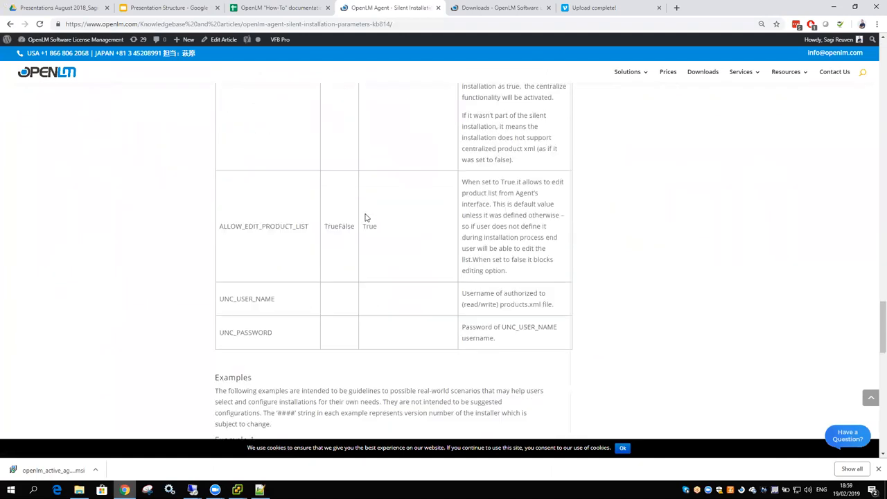
scroll("down", 3)
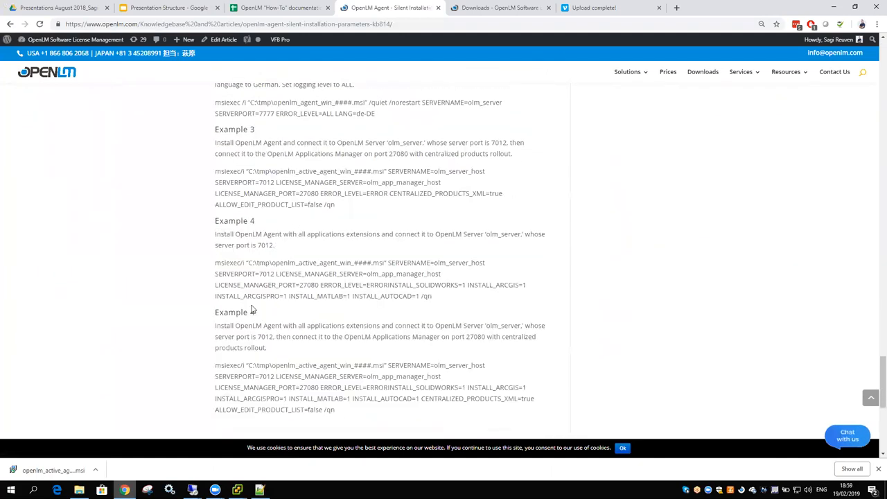
scroll("up", 3)
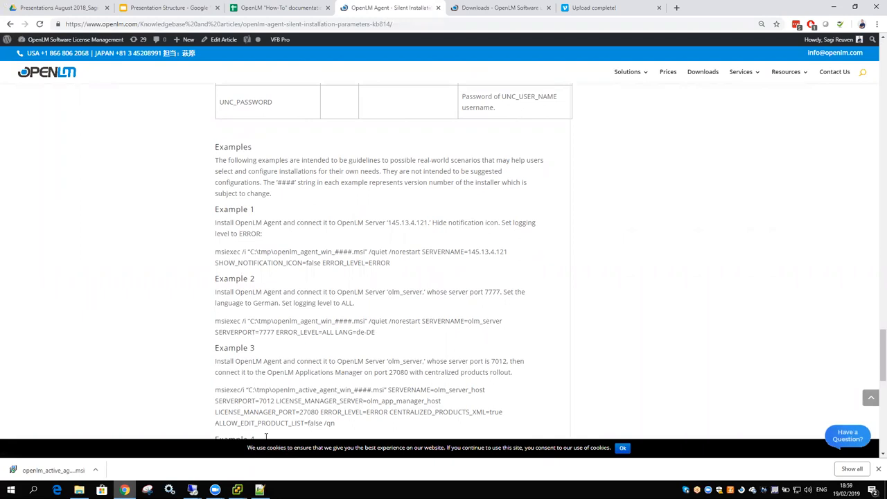
left_click(259, 490)
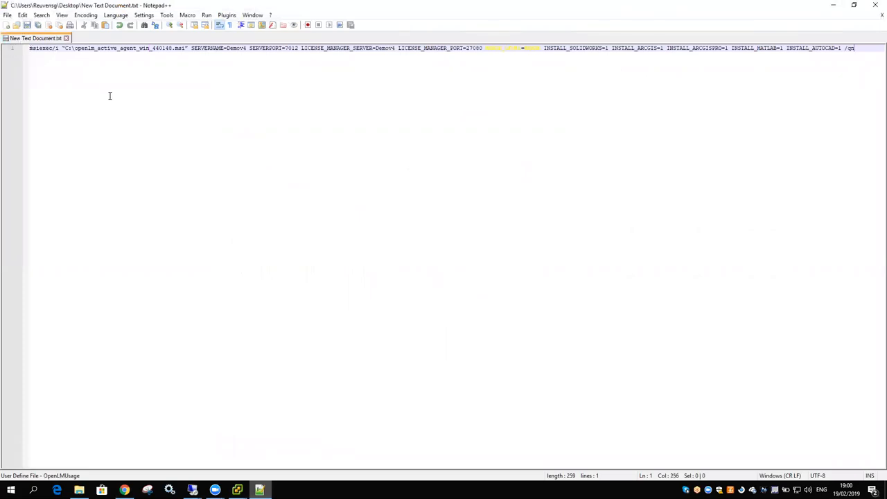
Select the whole edited msiexec command in Notepad++ for copying to the admin Command Prompt.
key("ctrl+a")
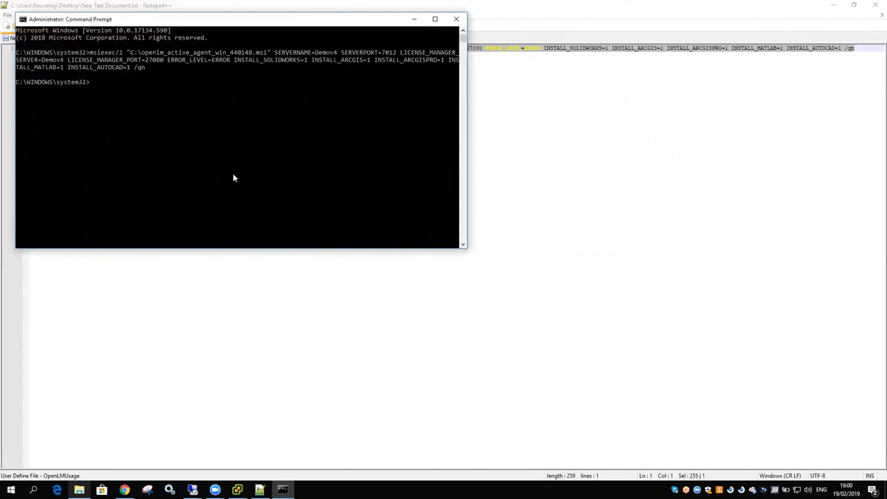
mouse_move(718, 413)
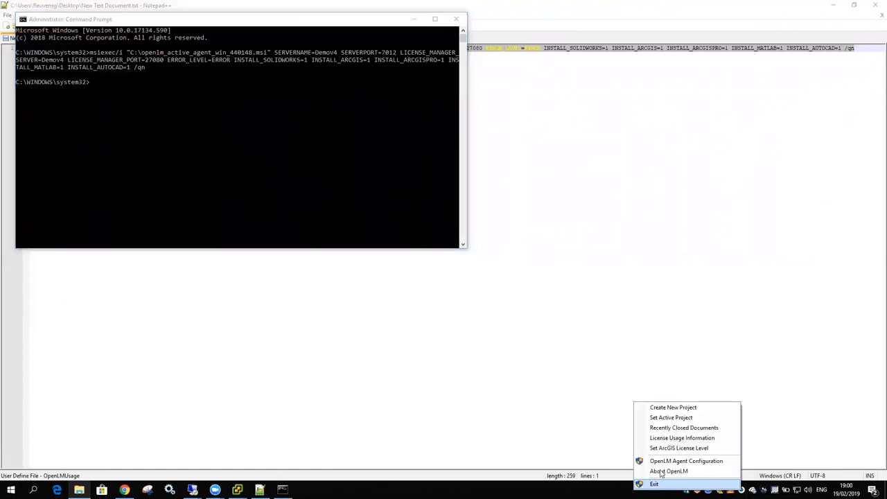
Check the agent configuration shows server Demo4 on port 7012, then cancel the dialog.
left_click(686, 460)
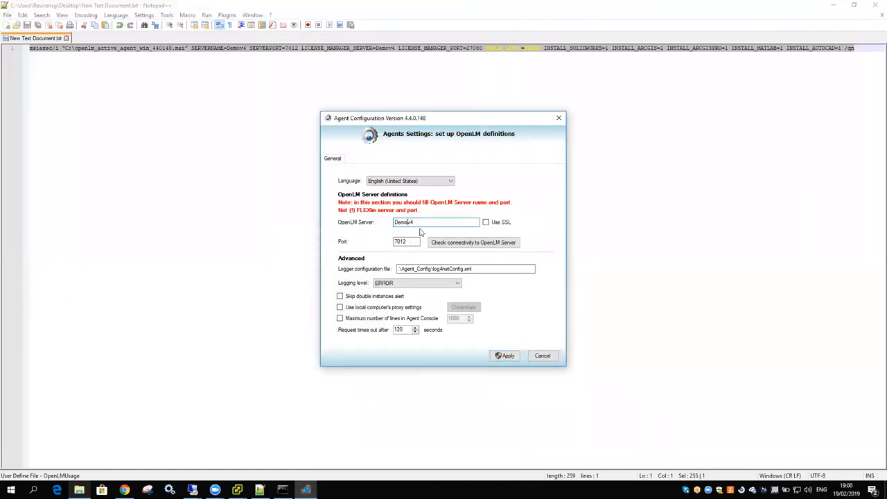
left_click(542, 355)
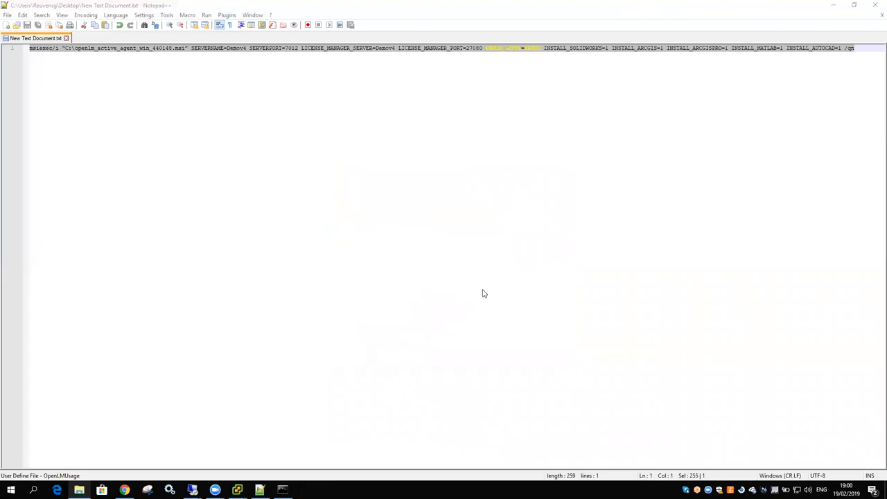
mouse_move(427, 337)
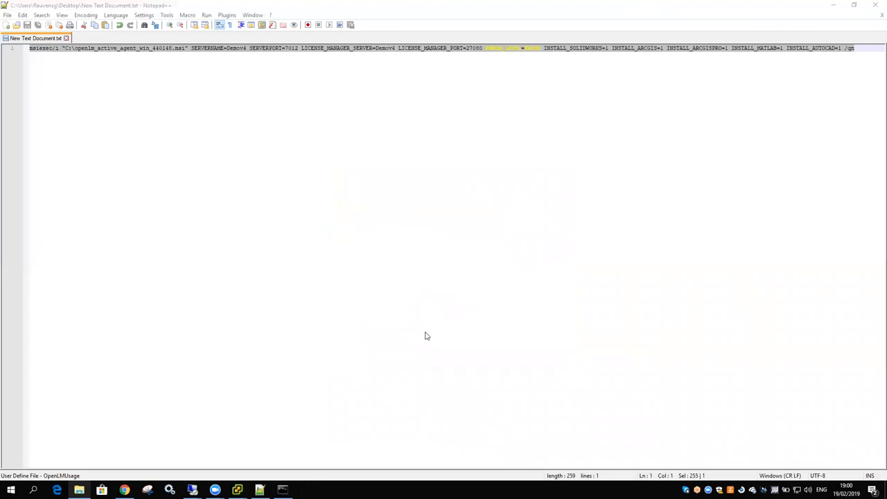